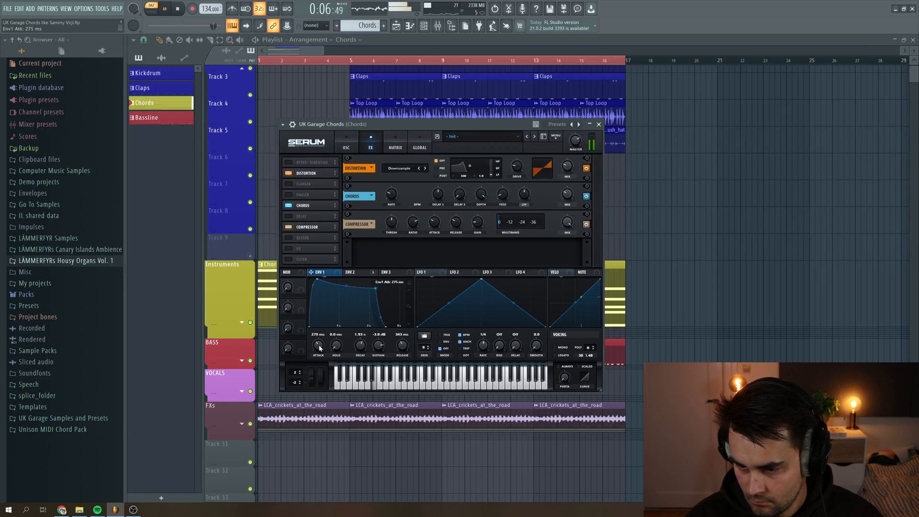
- Stop the arrangement before initializing the Serum chord patch
click(345, 144)
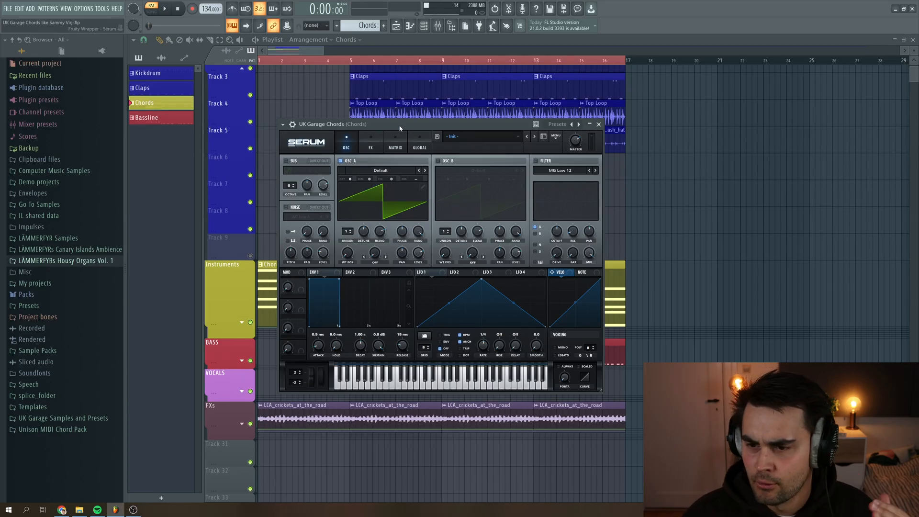
mouse_move(423, 170)
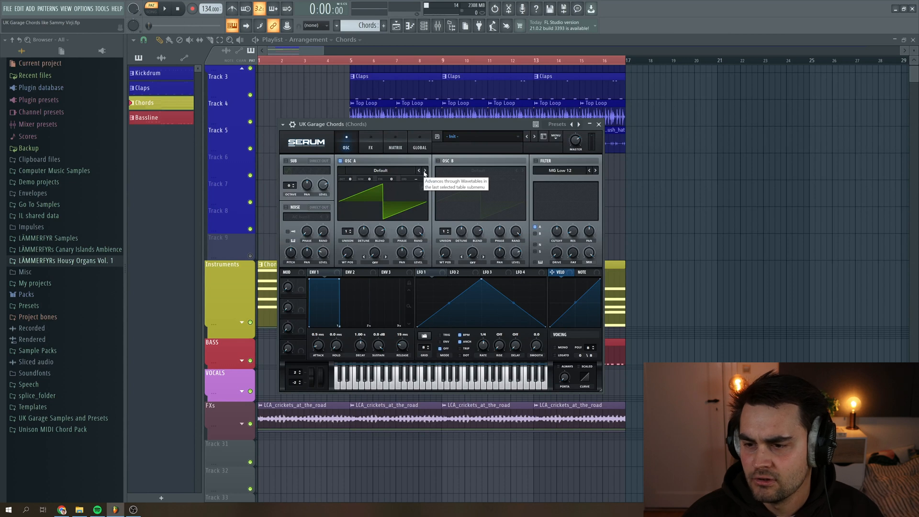
- Load the Analog_BD_Sin sine wavetable on Serum's OSC A
click(421, 171)
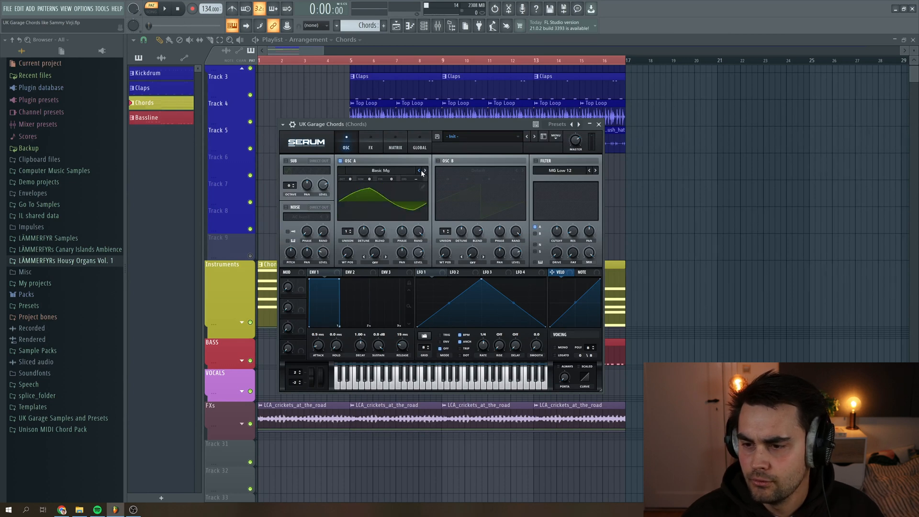
click(422, 171)
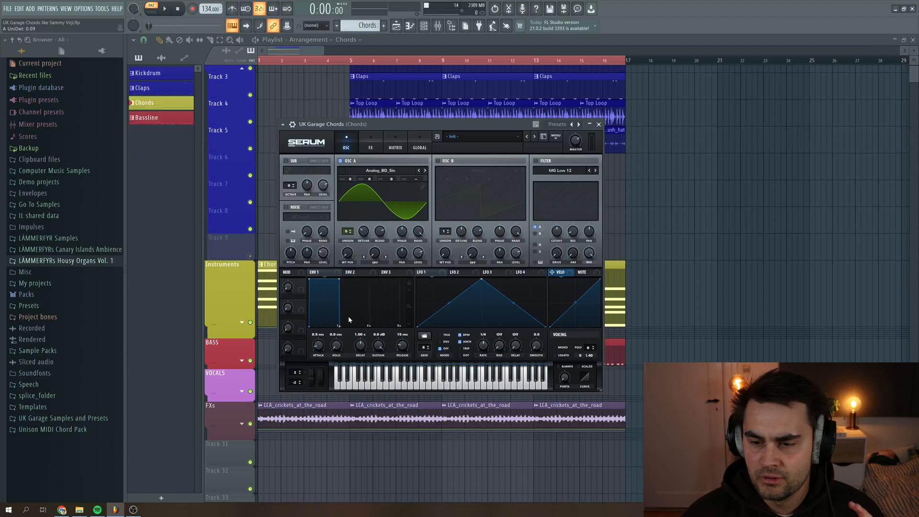
mouse_move(336, 334)
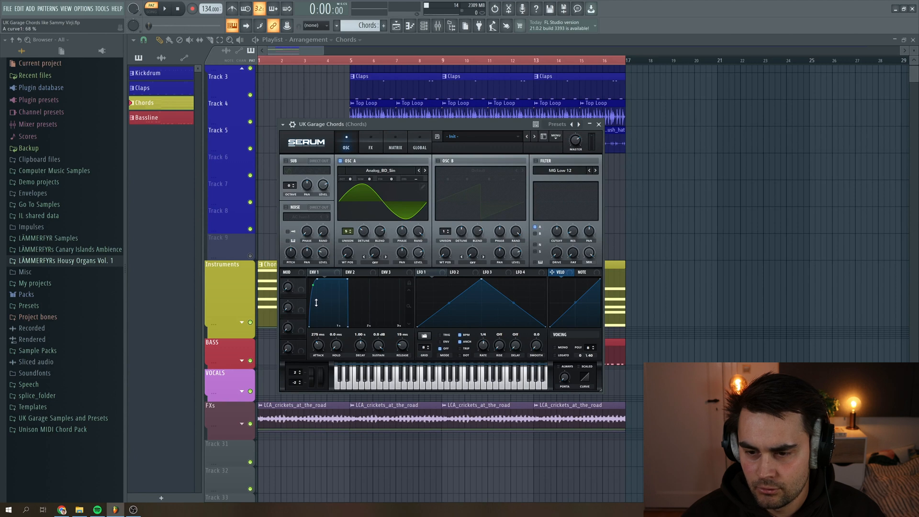
mouse_move(353, 361)
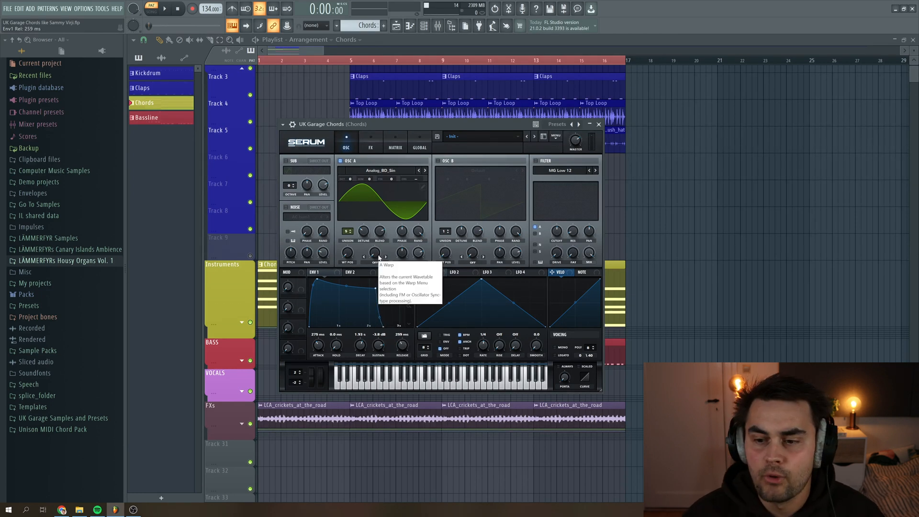
- Set the Noise oscillator's sample to Elysium from the SOR folder
click(286, 207)
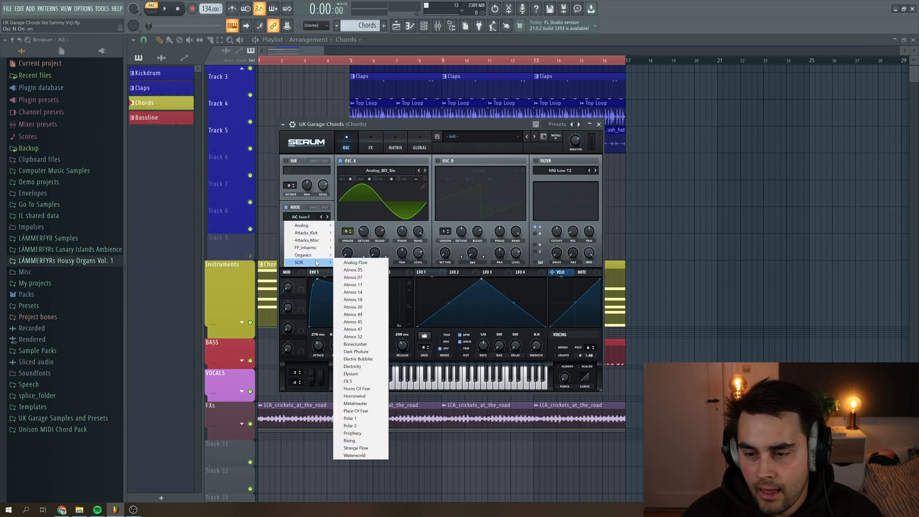
mouse_move(352, 374)
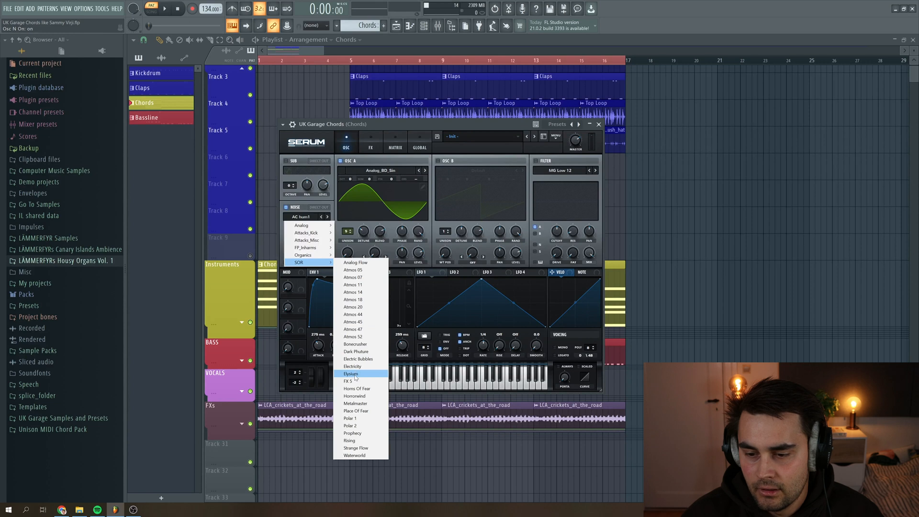
click(350, 373)
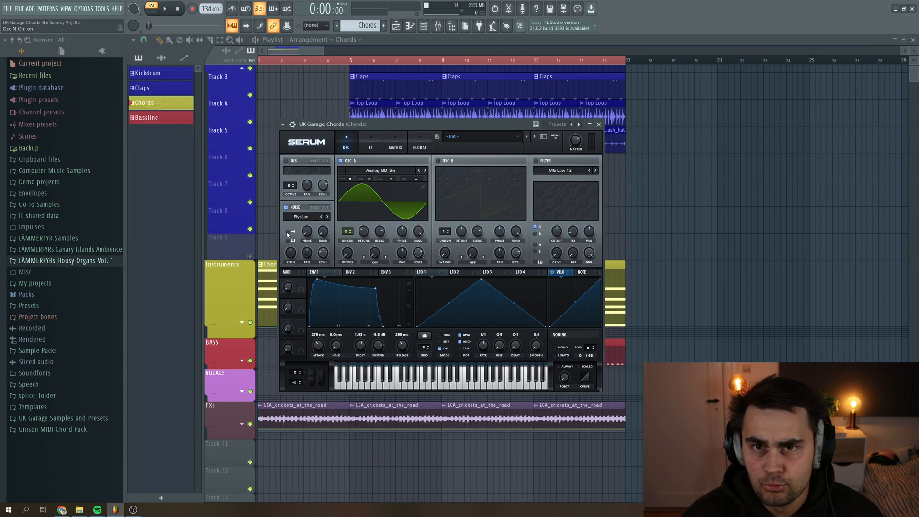
mouse_move(288, 233)
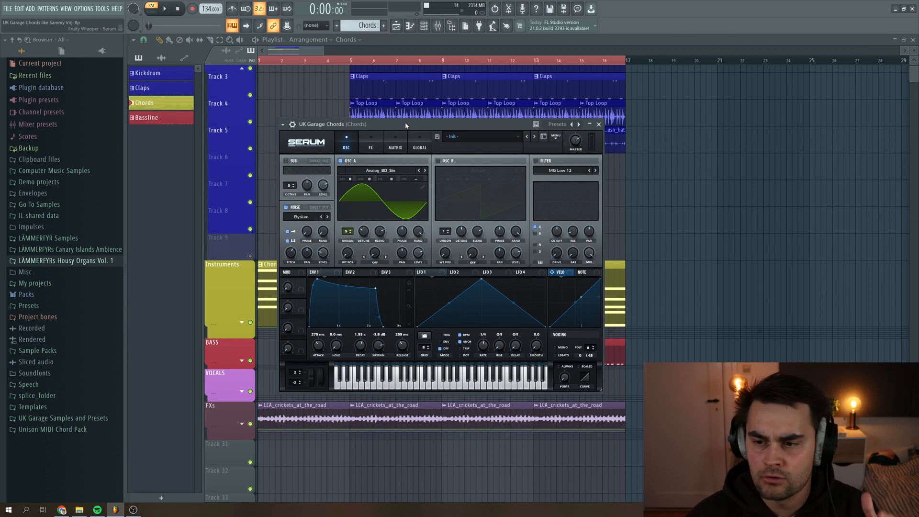
- Bring up ENV 2 to set 496 ms attack, full sustain and 274 ms release
click(354, 272)
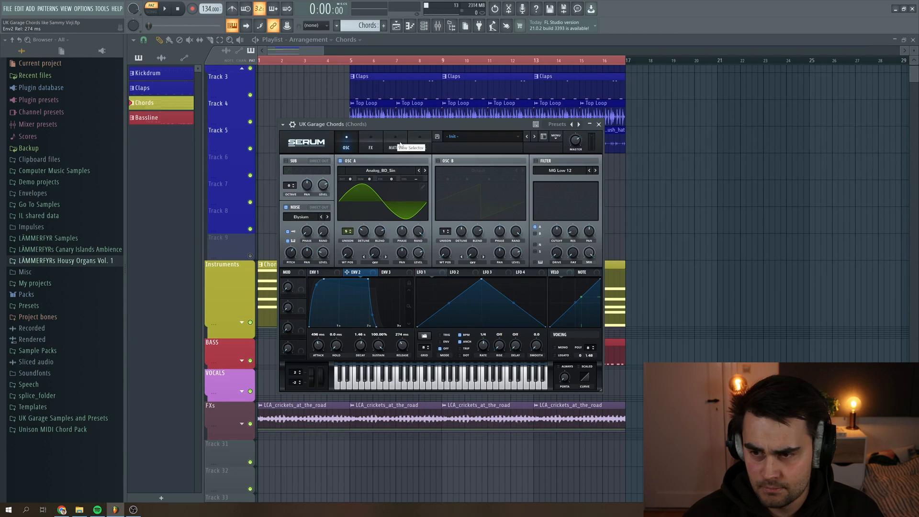
- Route Env 2 to Global Mast.Tun in the modulation matrix
click(394, 148)
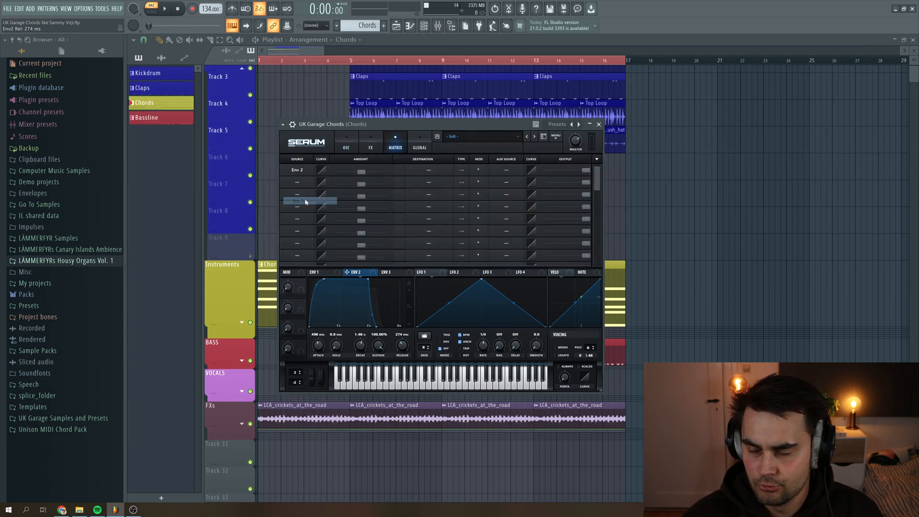
click(428, 170)
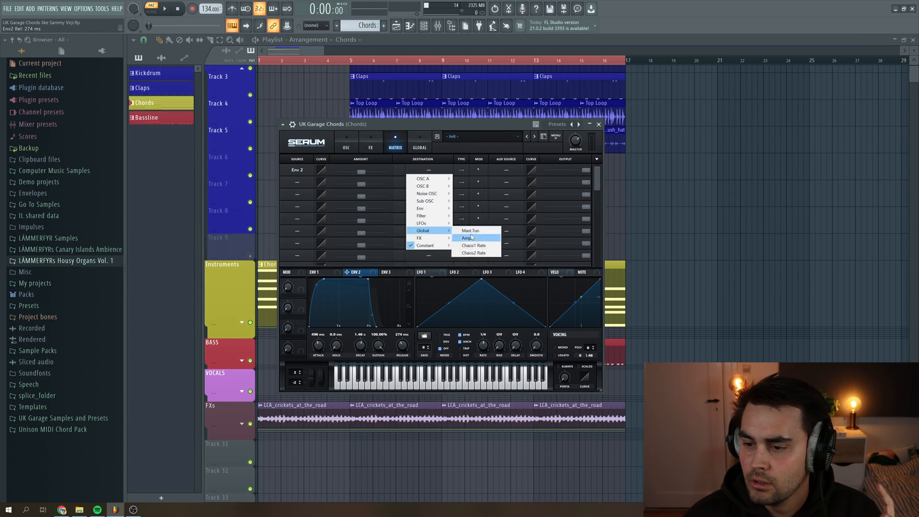
click(470, 230)
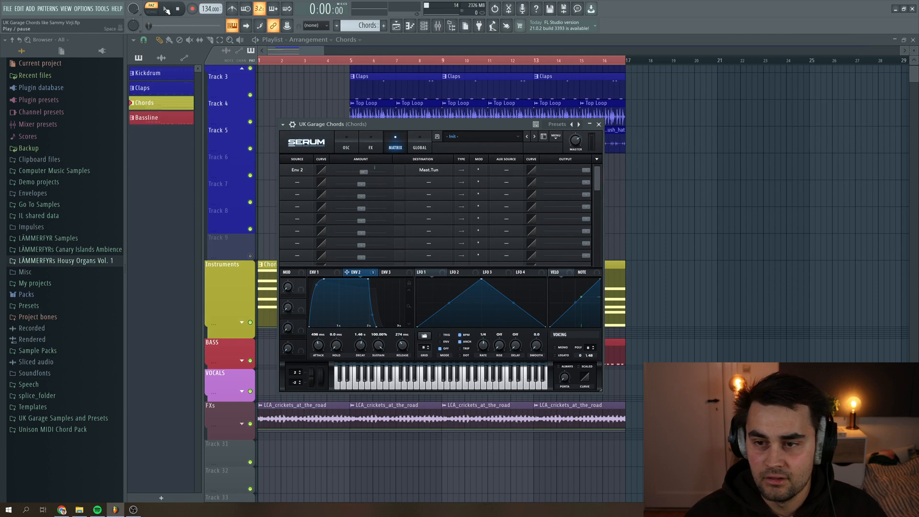
- Play the arrangement to audition the pitch-bending chords, then stop
click(166, 9)
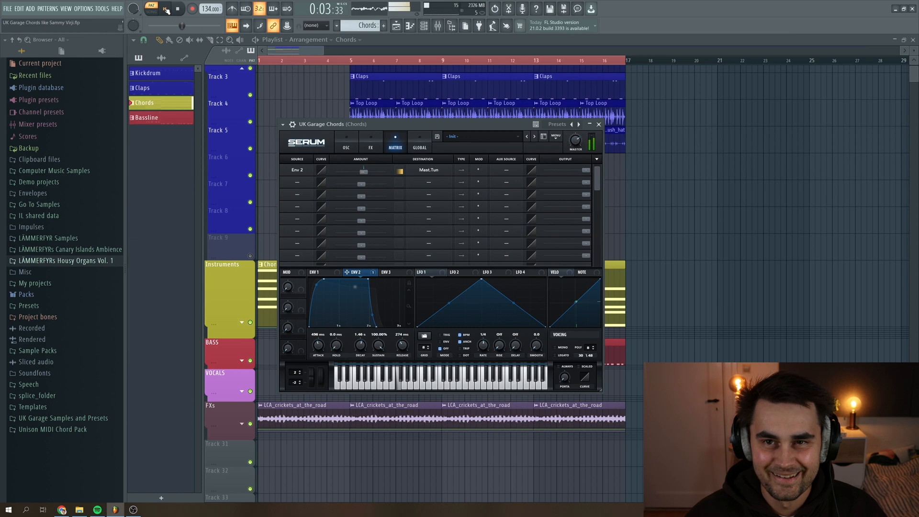
click(165, 9)
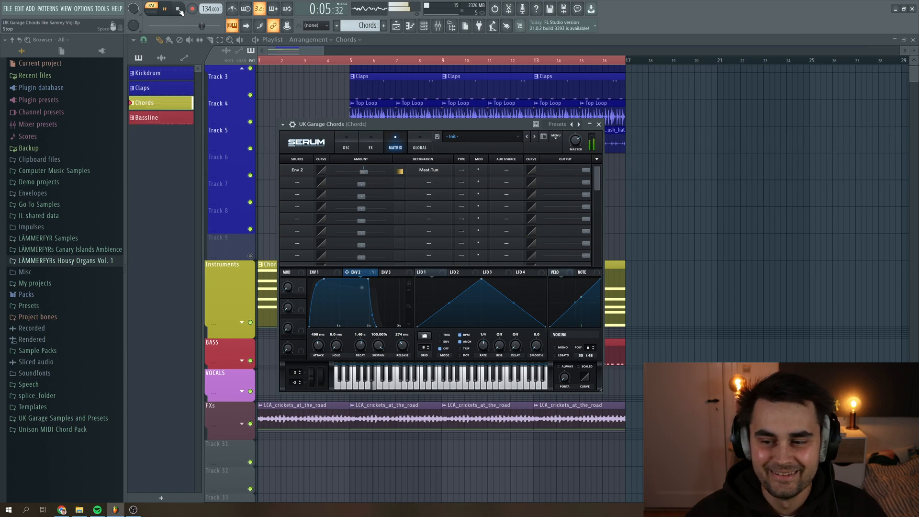
click(346, 147)
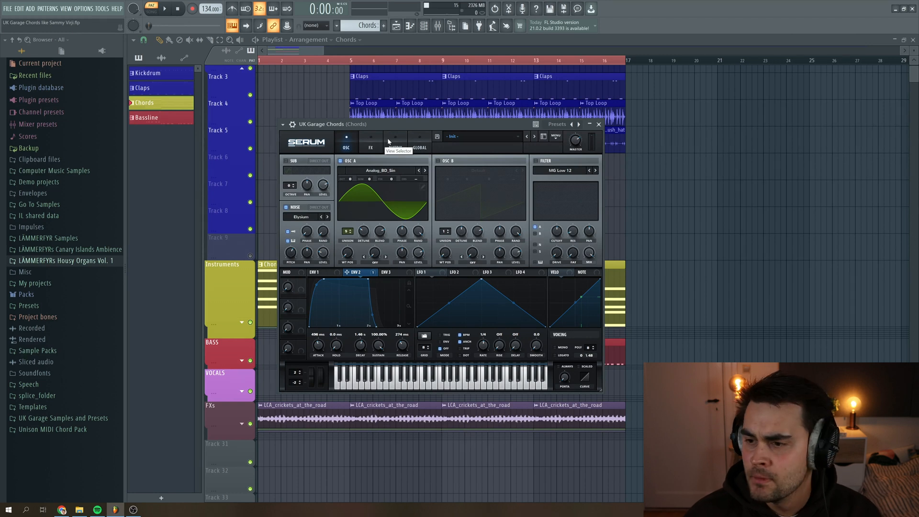
- Enable the MG Low 24 filter and confirm Env 2 drives its cutoff near 96 Hz
click(596, 171)
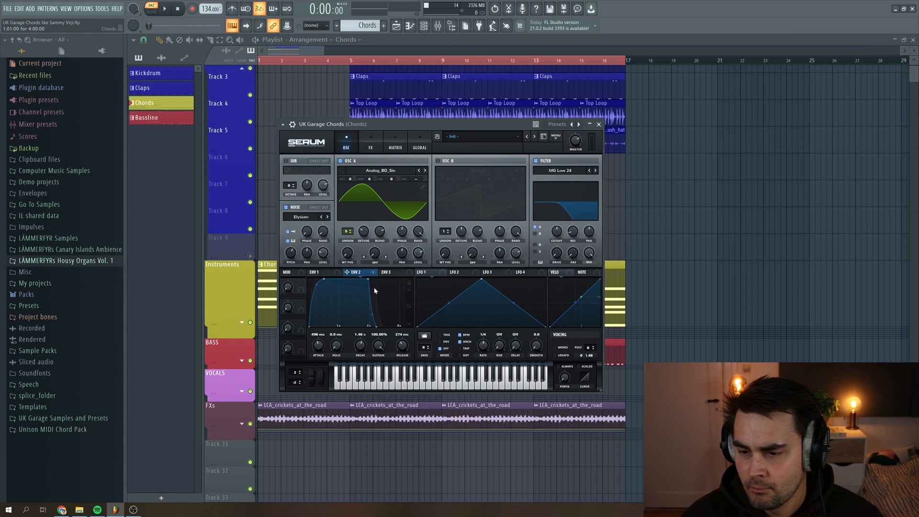
mouse_move(425, 279)
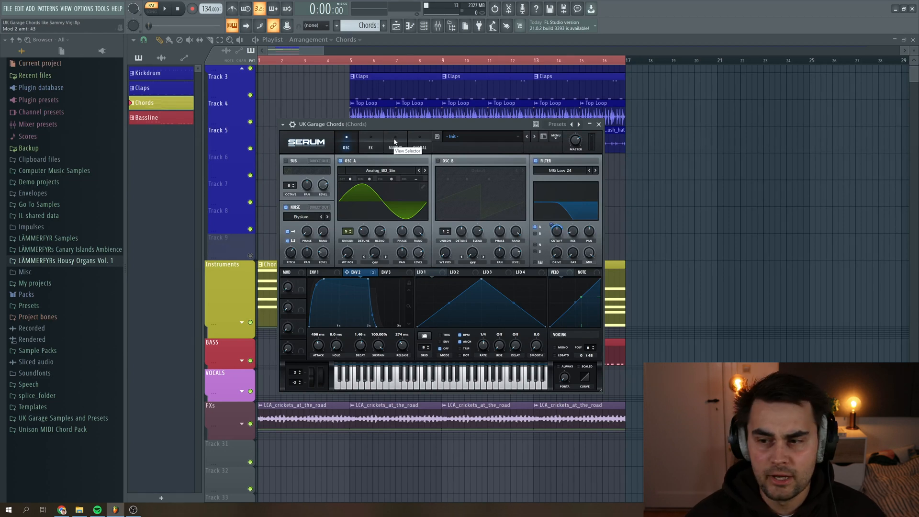
click(396, 144)
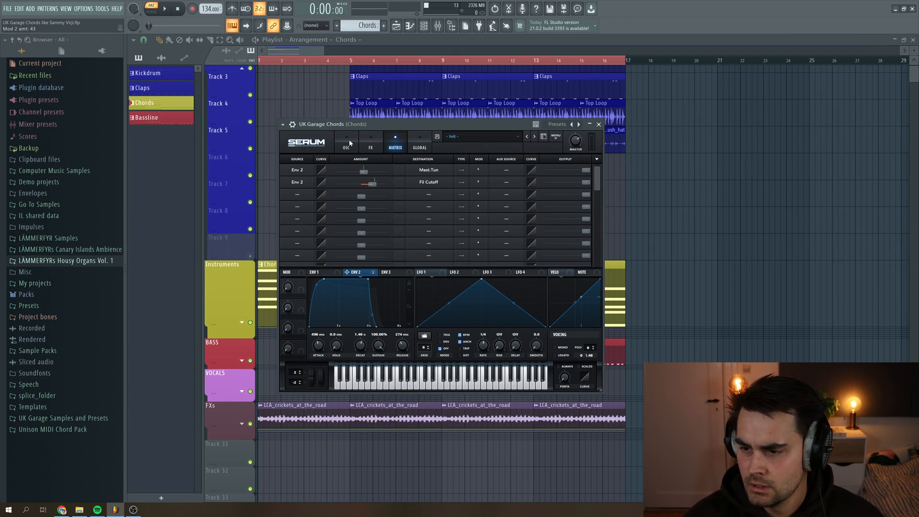
click(345, 143)
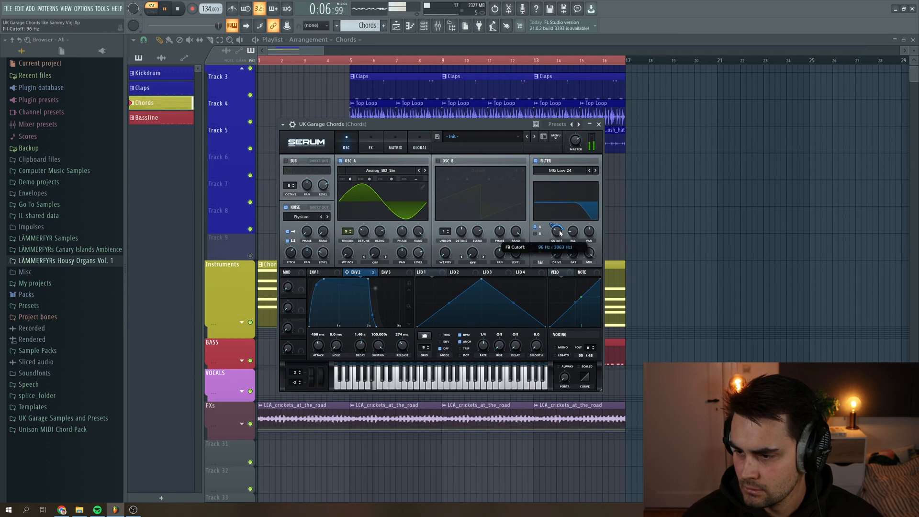
- Set OSC A's warp mode to Bend - with Env 2 modulating it at about 40
click(178, 9)
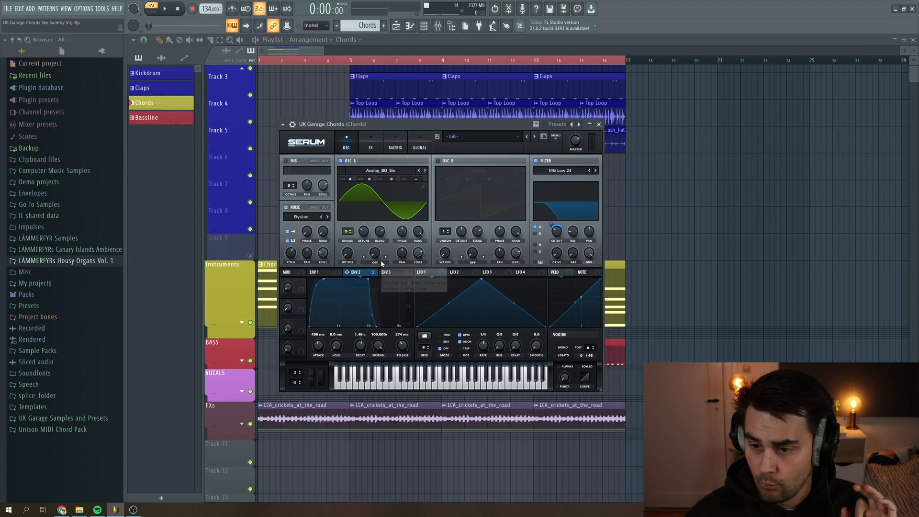
click(375, 262)
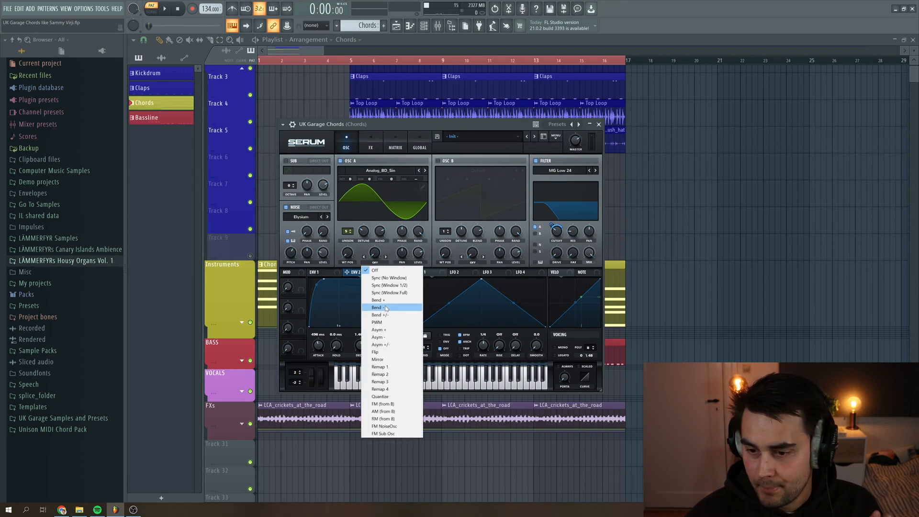
click(374, 270)
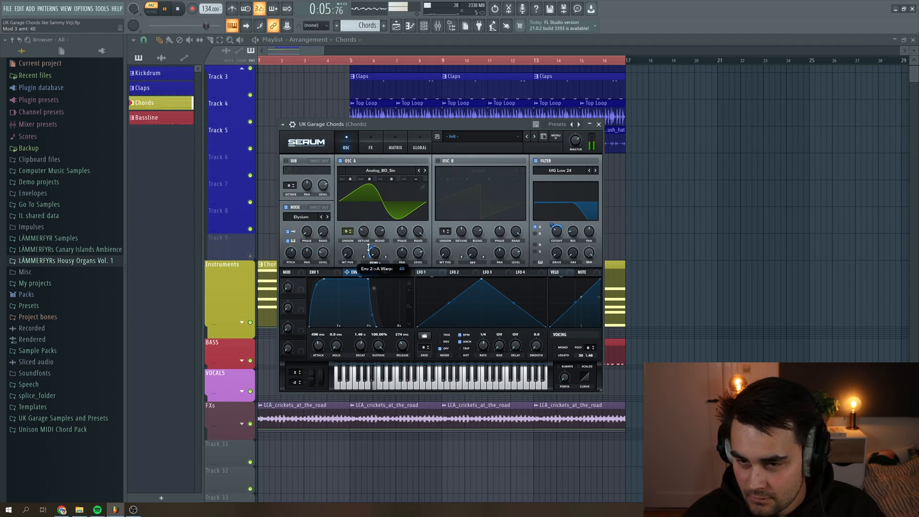
click(178, 9)
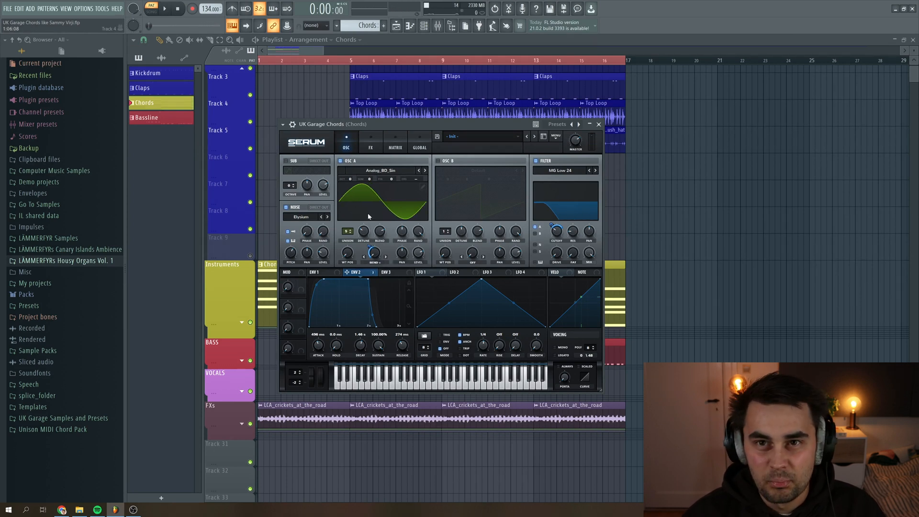
click(372, 145)
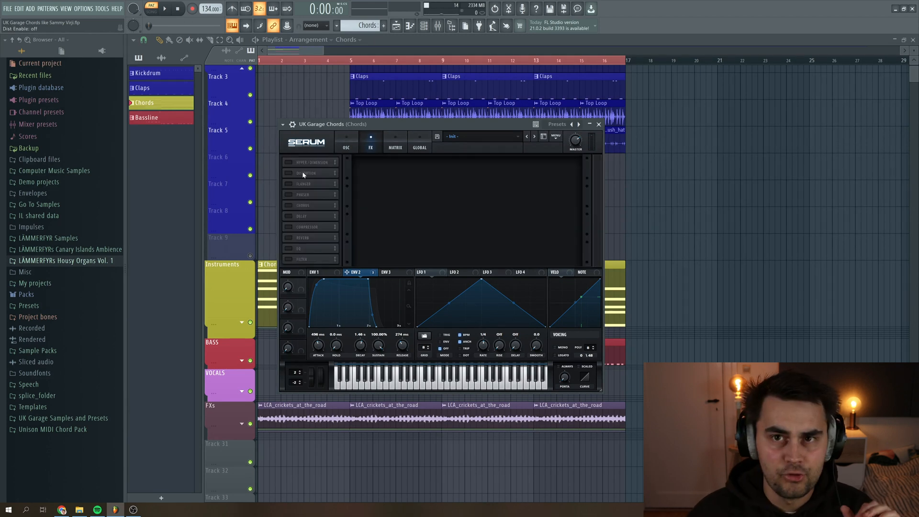
- Enable Serum's Distortion in Downsample mode with Mix around 96%
click(288, 173)
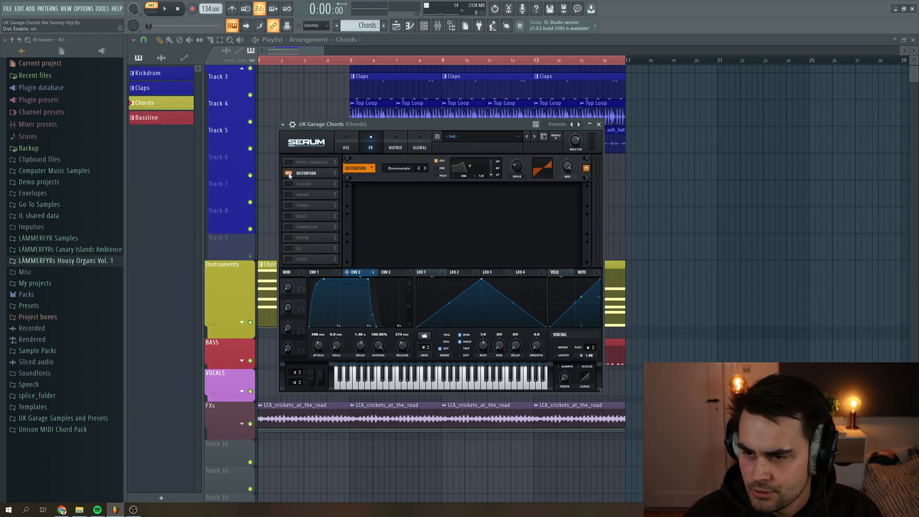
click(287, 173)
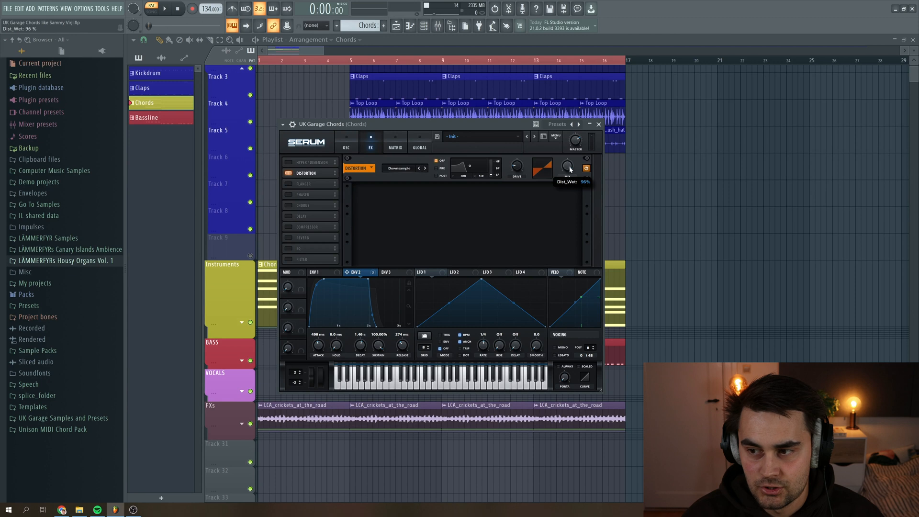
click(164, 9)
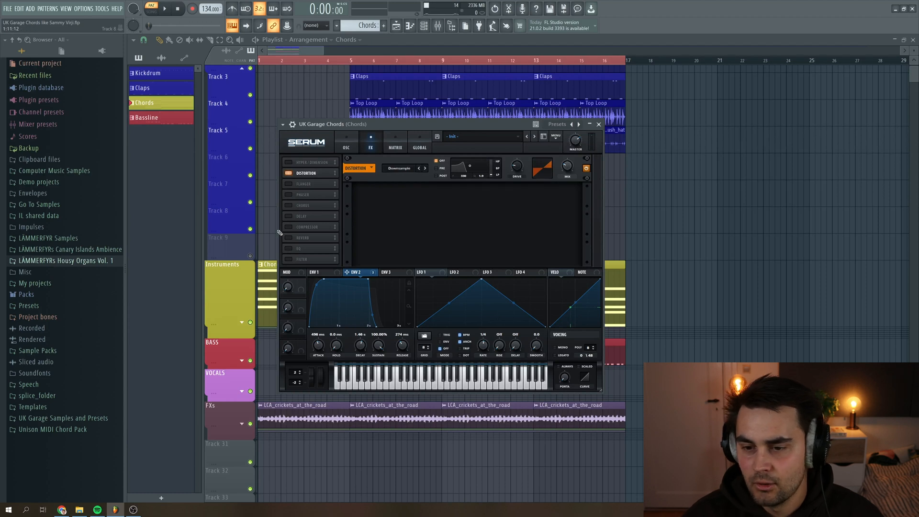
- Enable the Chorus and Compressor modules, raise compressor gain, and audition the chords
click(285, 205)
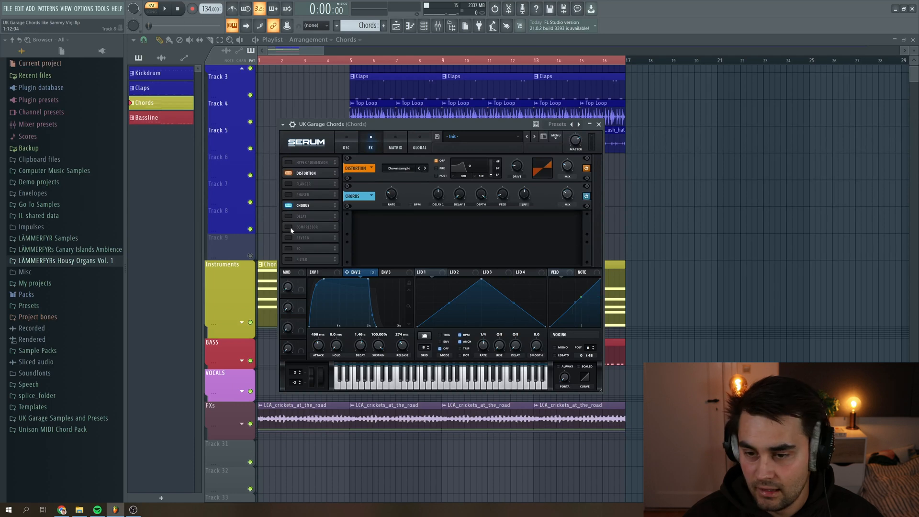
click(310, 227)
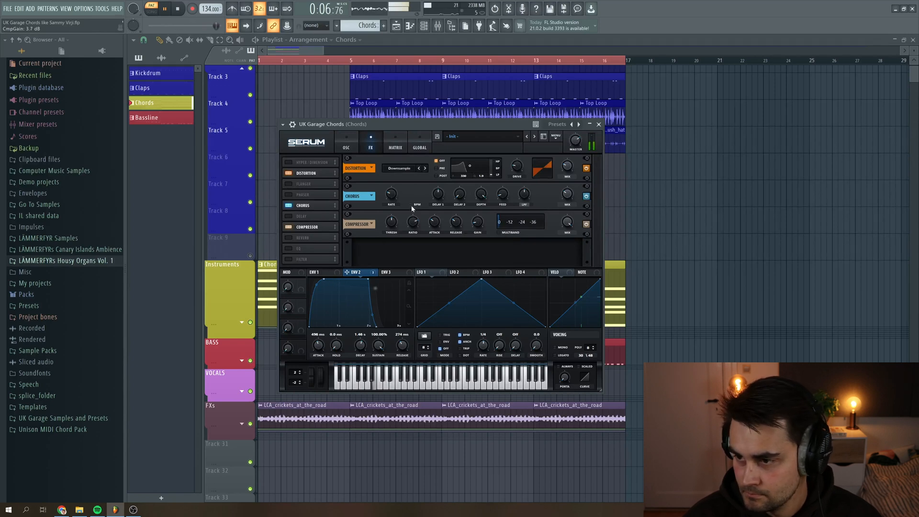
click(178, 9)
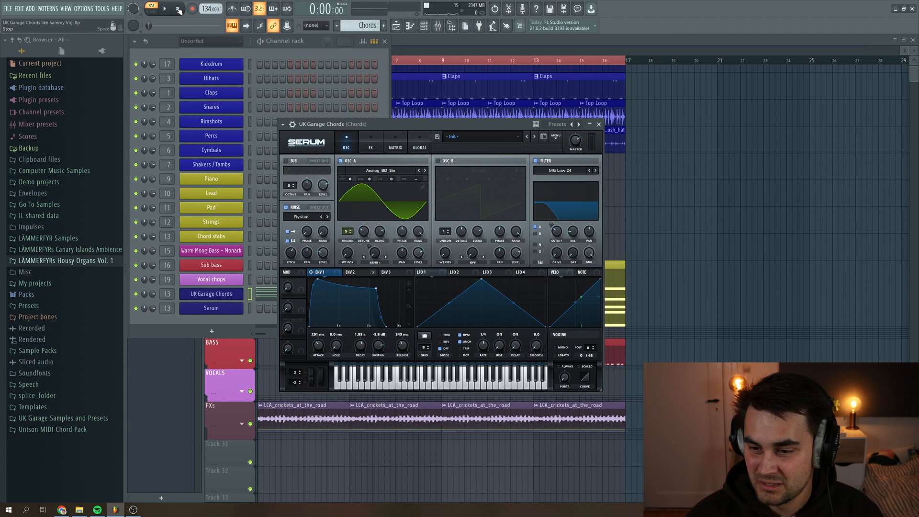
- Apply ShaperBox 2's Sidechain volume shape on the Chords insert and play the Playlist
click(598, 124)
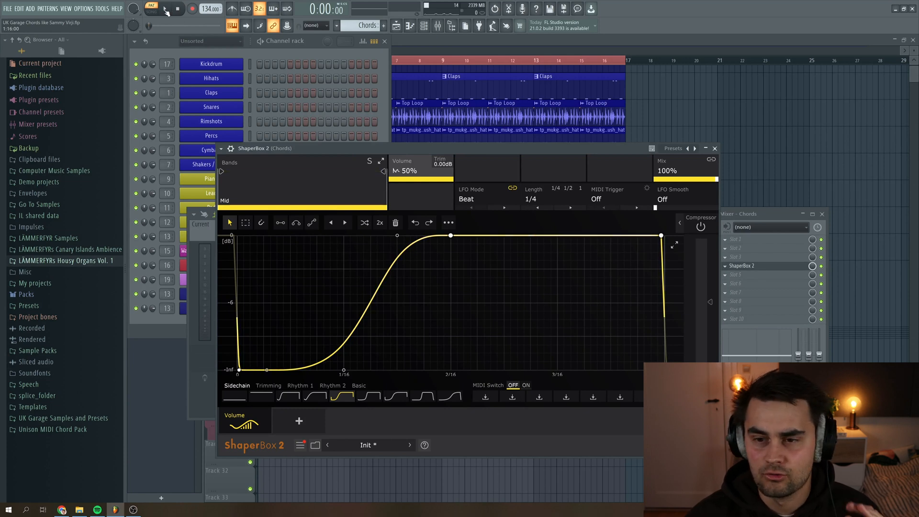
click(166, 8)
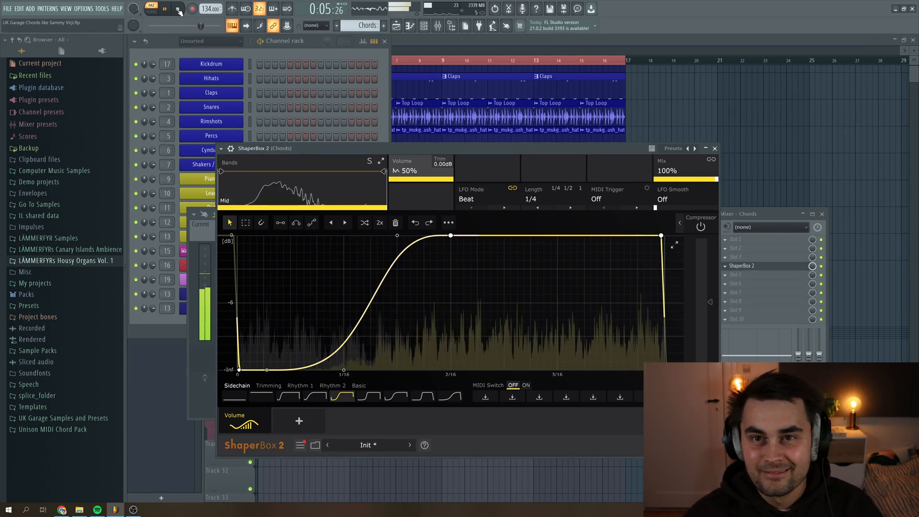
click(180, 9)
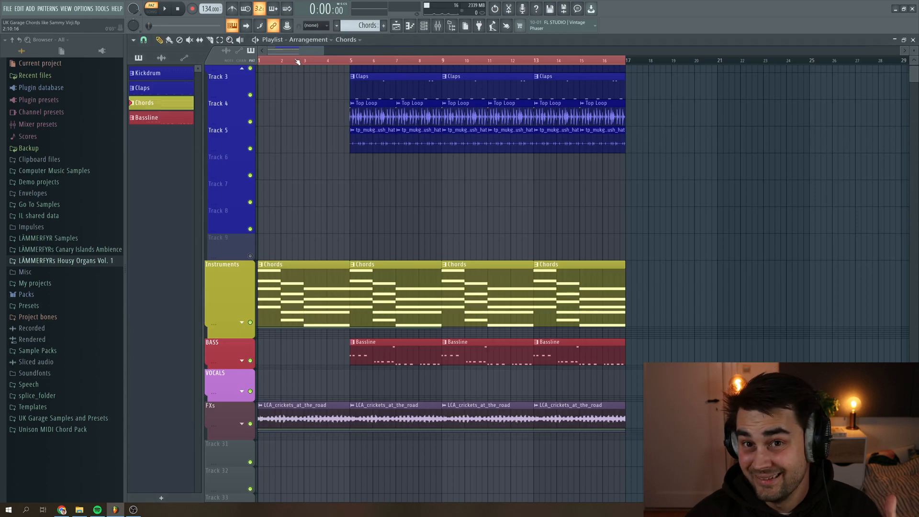
click(150, 10)
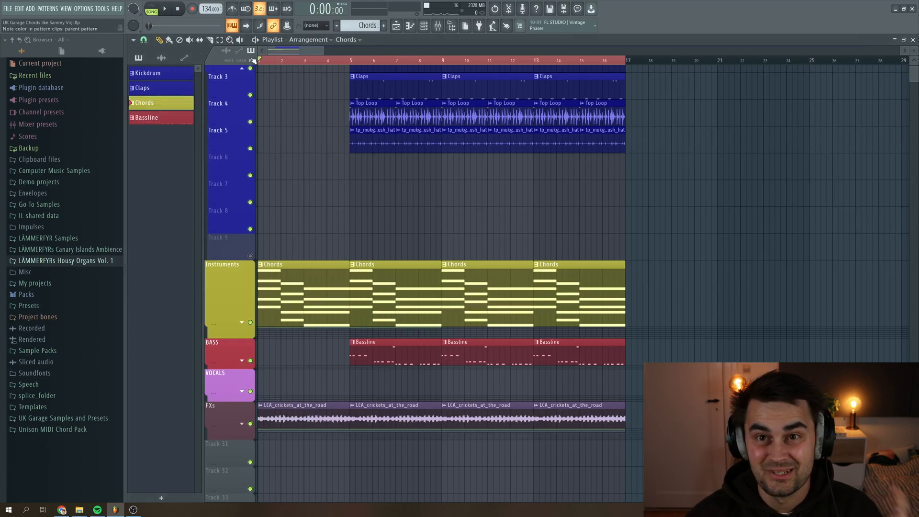